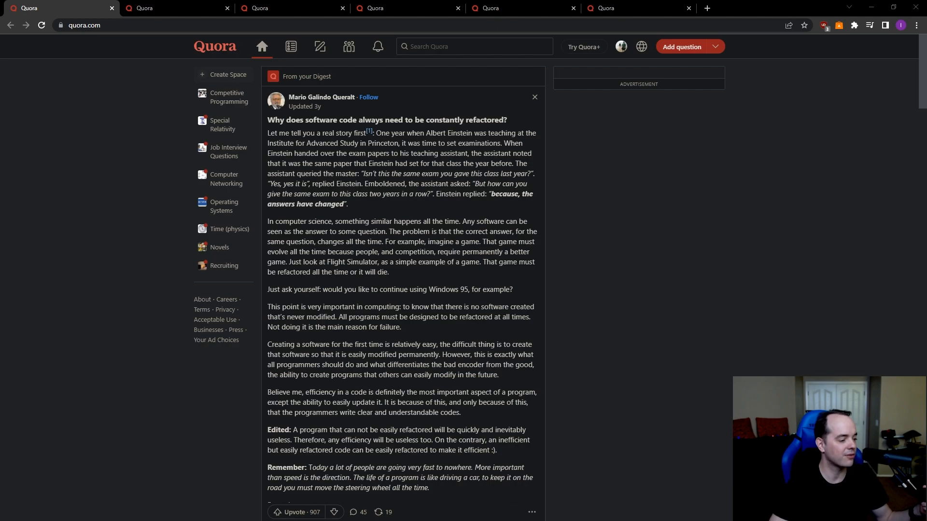
scroll(down, 3)
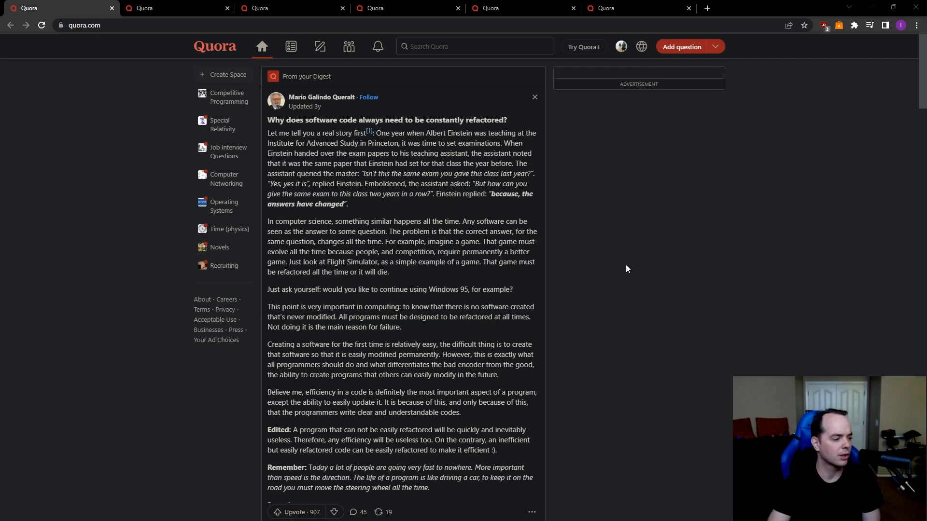
mouse_move(589, 255)
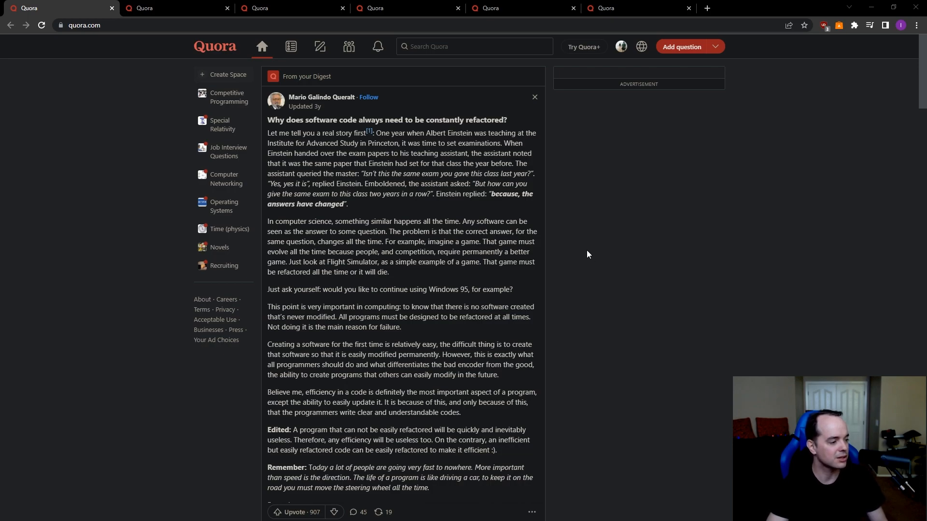
mouse_move(653, 268)
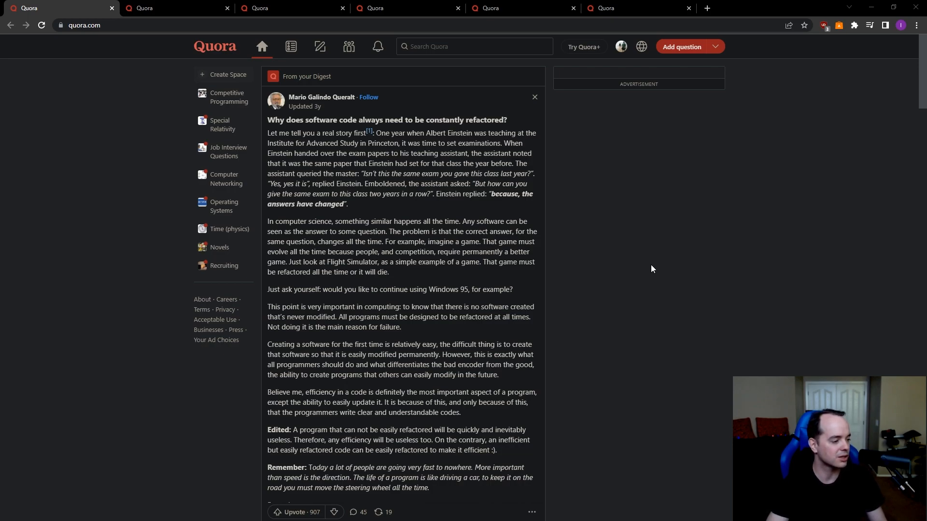
mouse_move(649, 270)
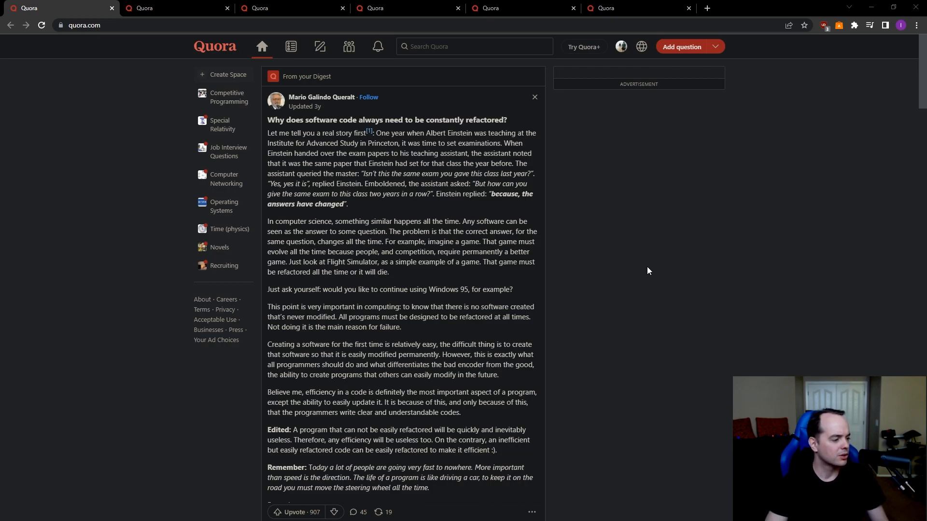
mouse_move(644, 272)
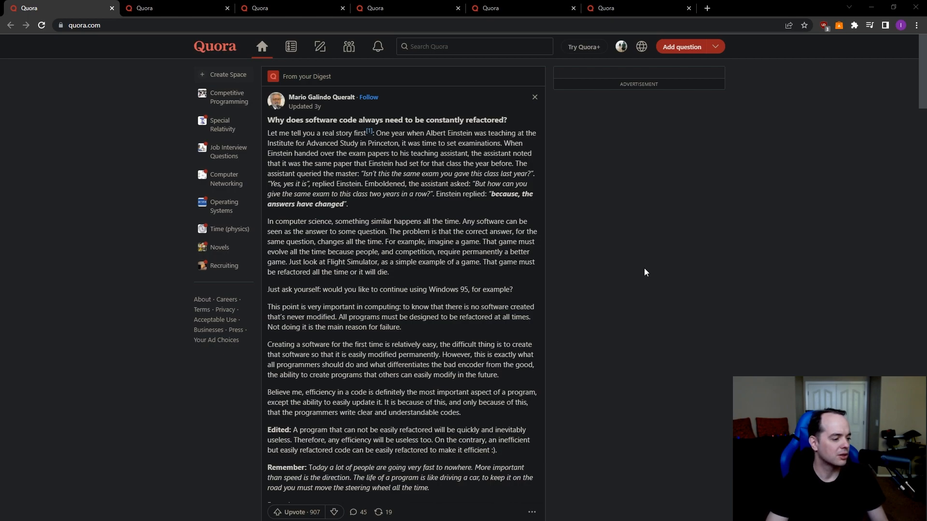
mouse_move(648, 268)
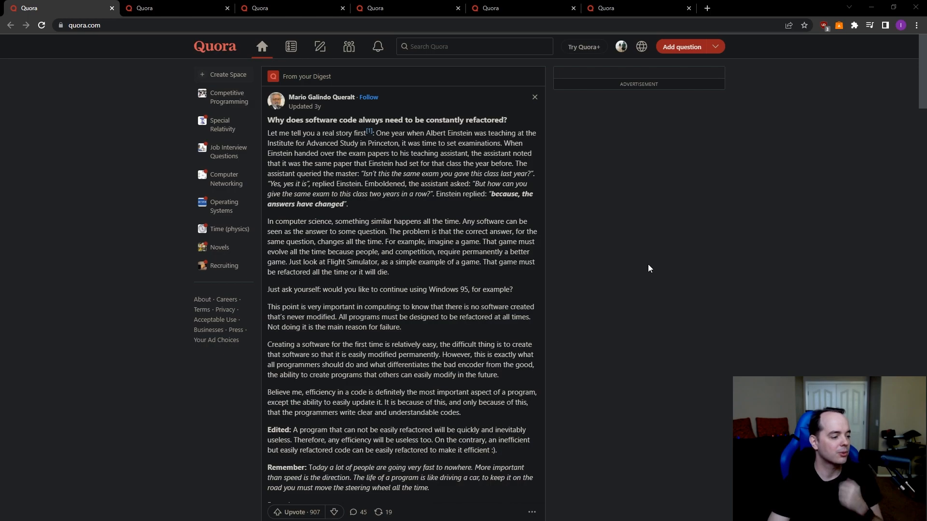
mouse_move(647, 270)
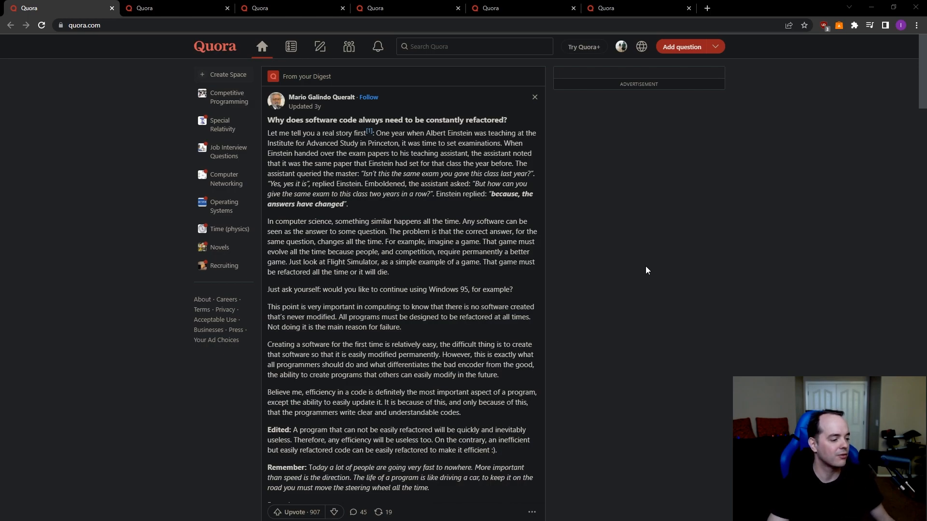
mouse_move(644, 272)
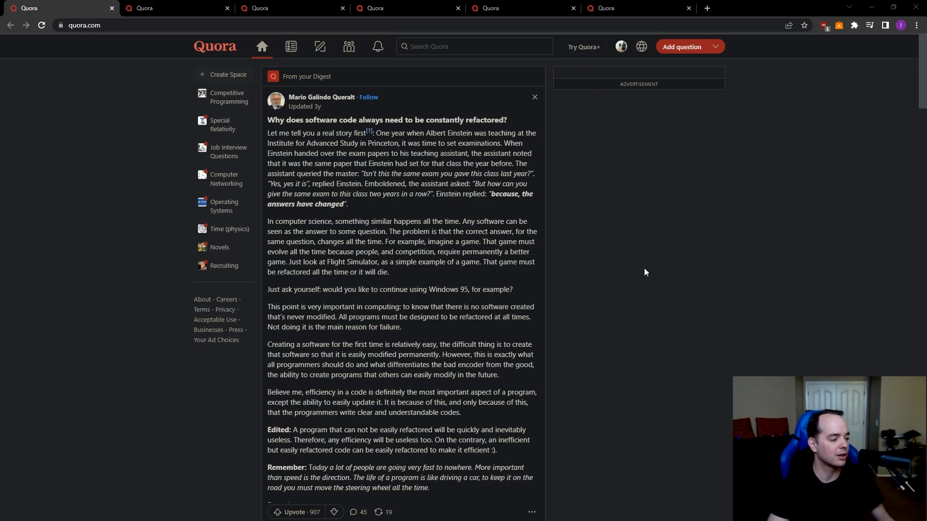
scroll(down, 3)
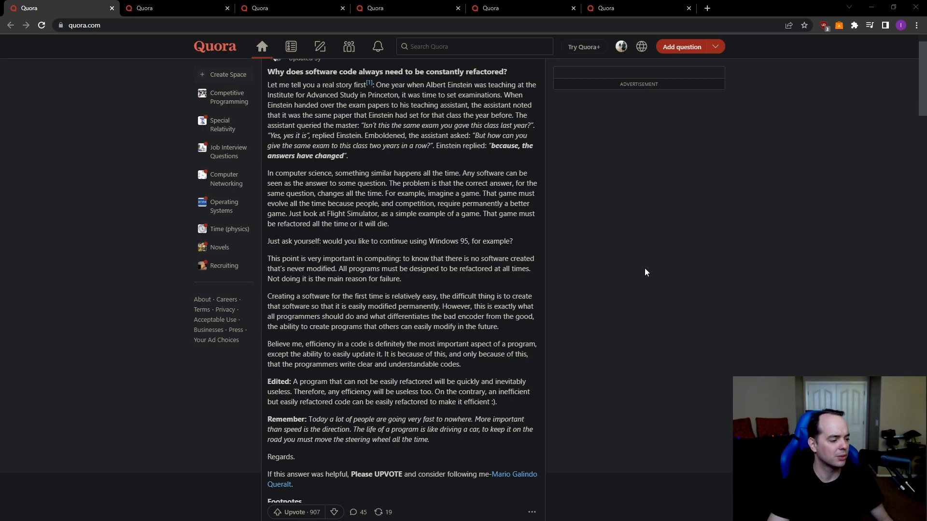
mouse_move(596, 277)
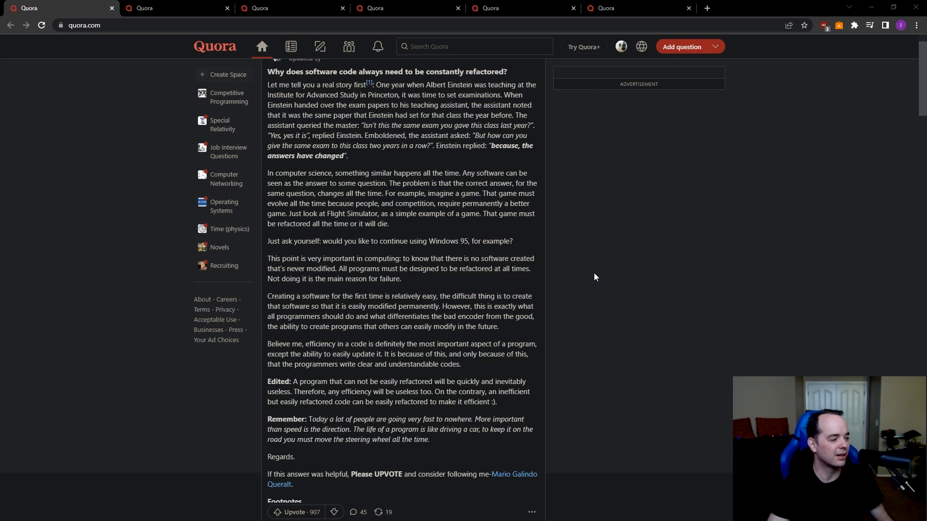
mouse_move(589, 285)
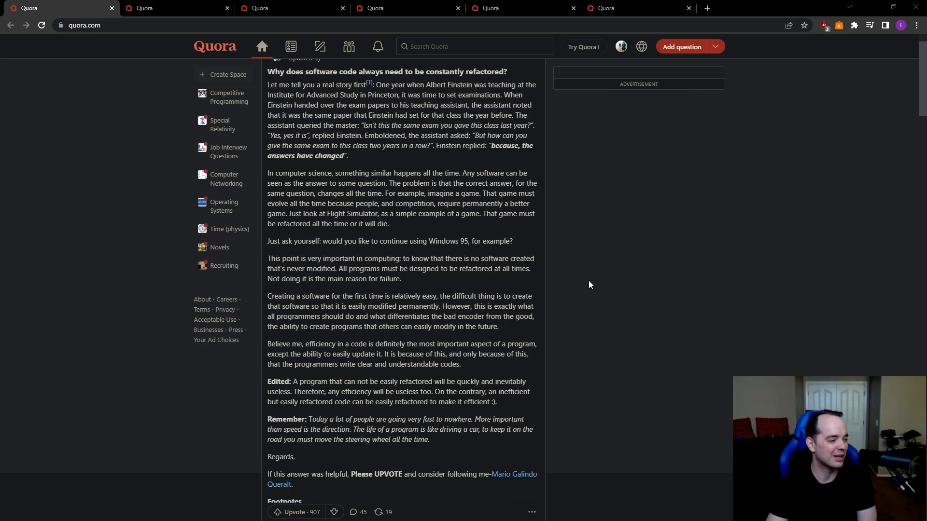
mouse_move(575, 286)
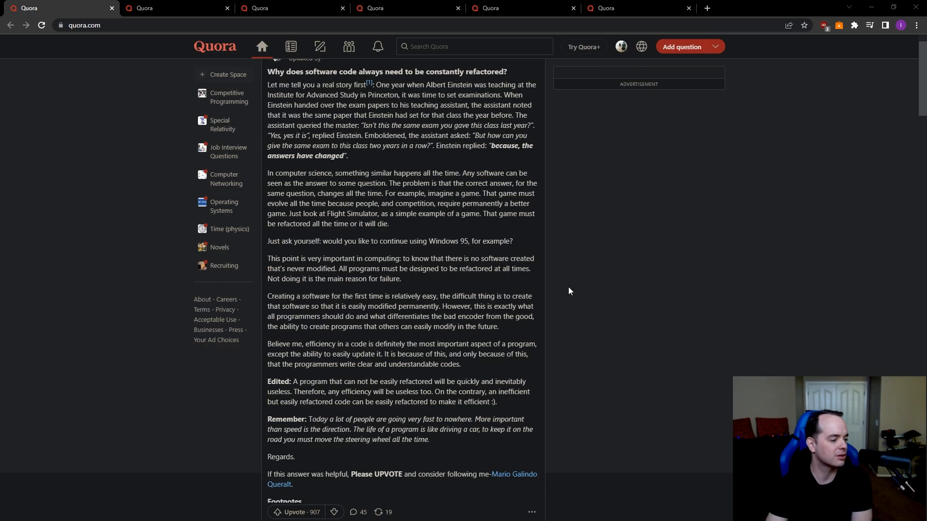
mouse_move(584, 333)
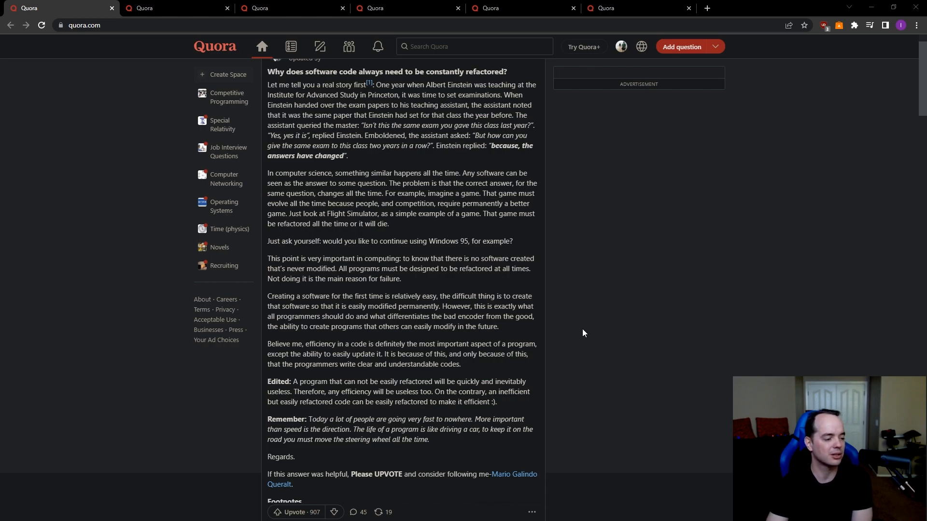
mouse_move(649, 316)
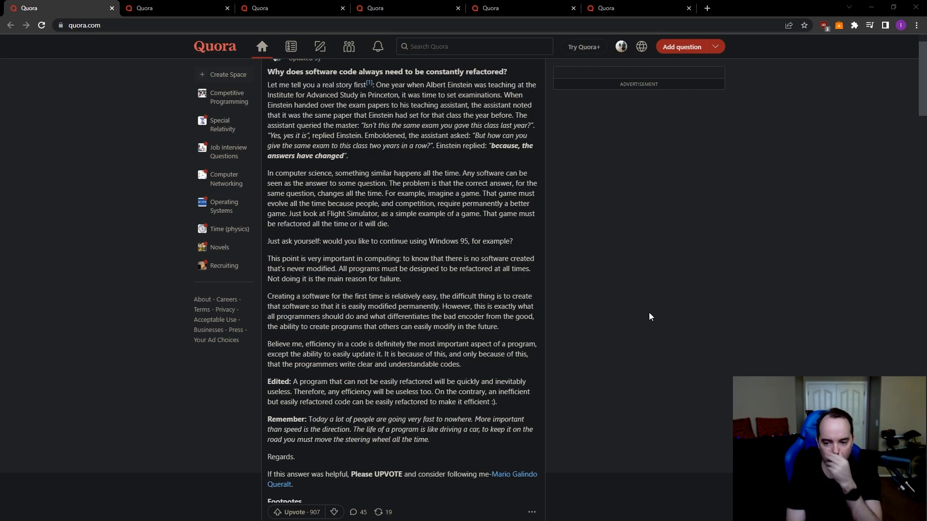
mouse_move(637, 337)
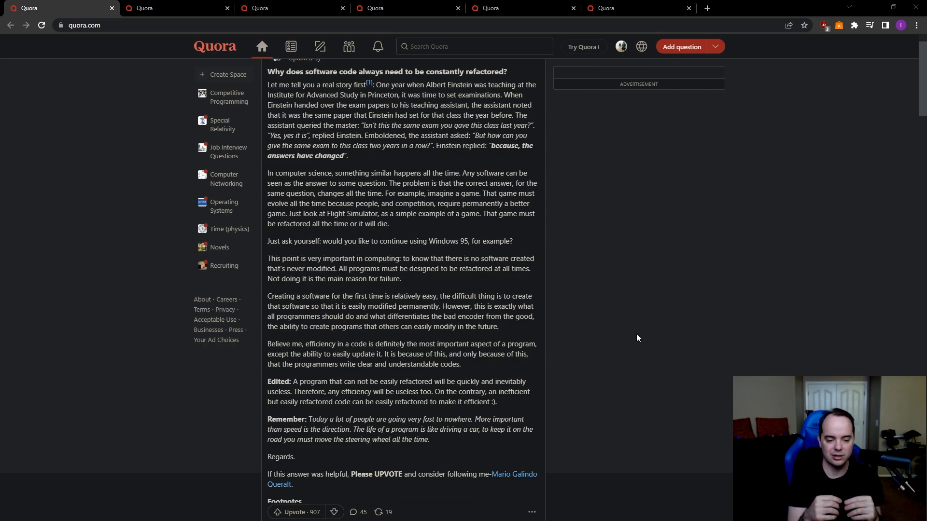
mouse_move(710, 351)
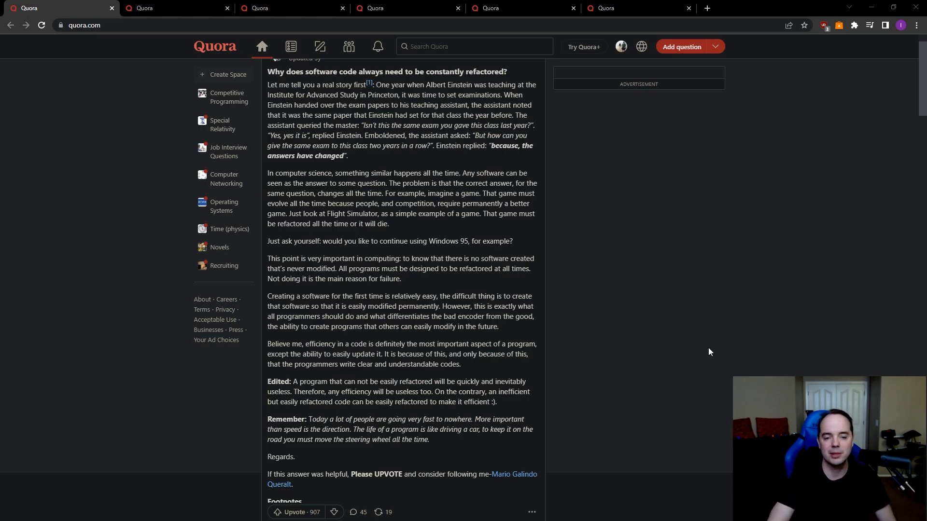
mouse_move(644, 329)
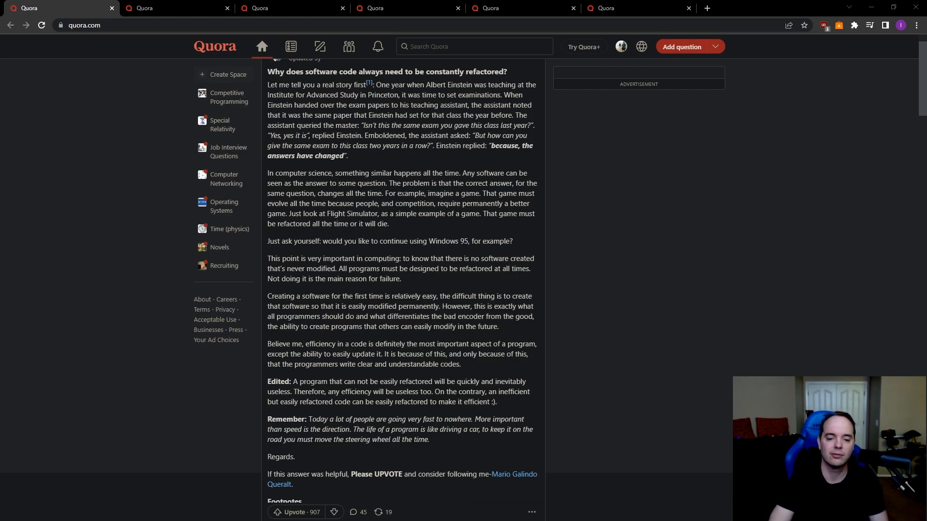
mouse_move(727, 344)
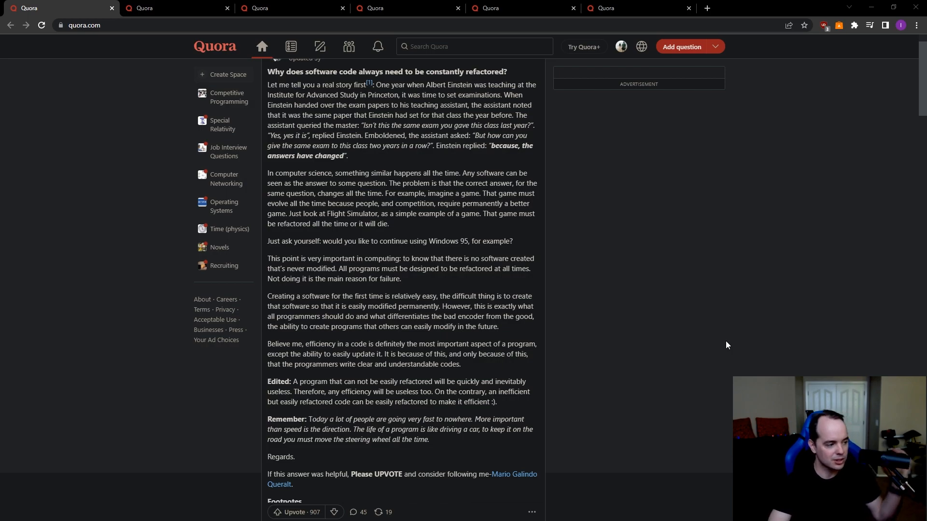
mouse_move(541, 339)
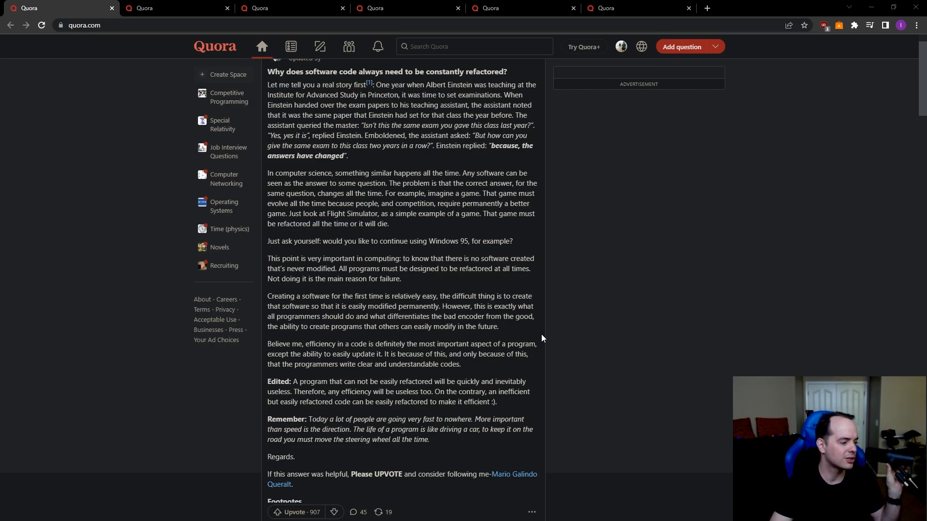
mouse_move(533, 336)
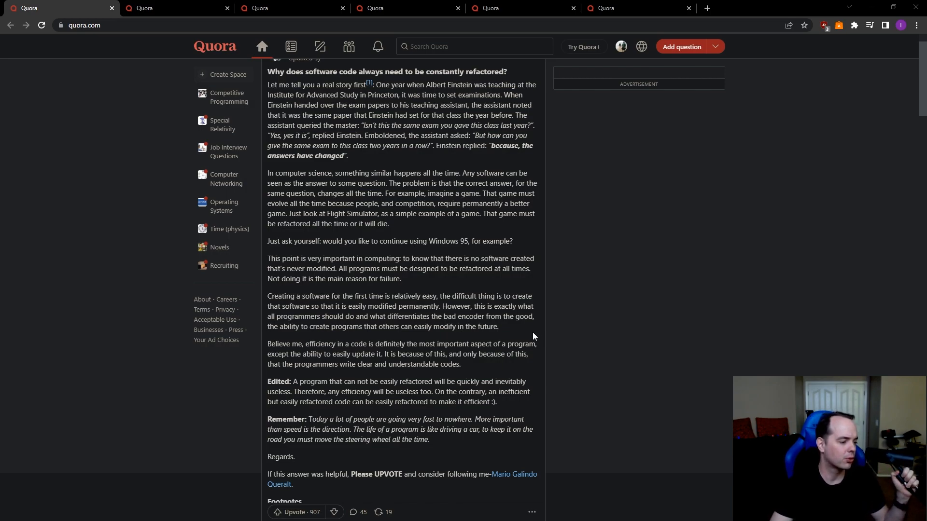
mouse_move(523, 342)
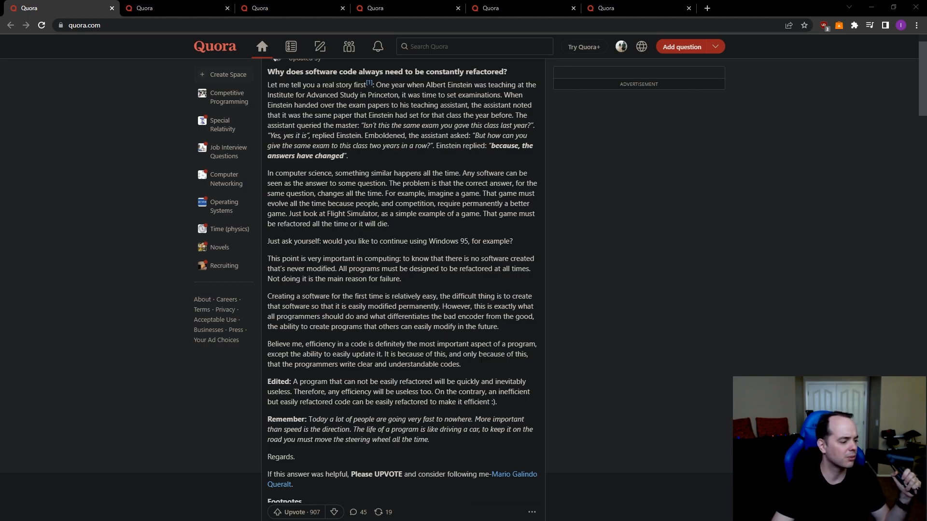
scroll(down, 3)
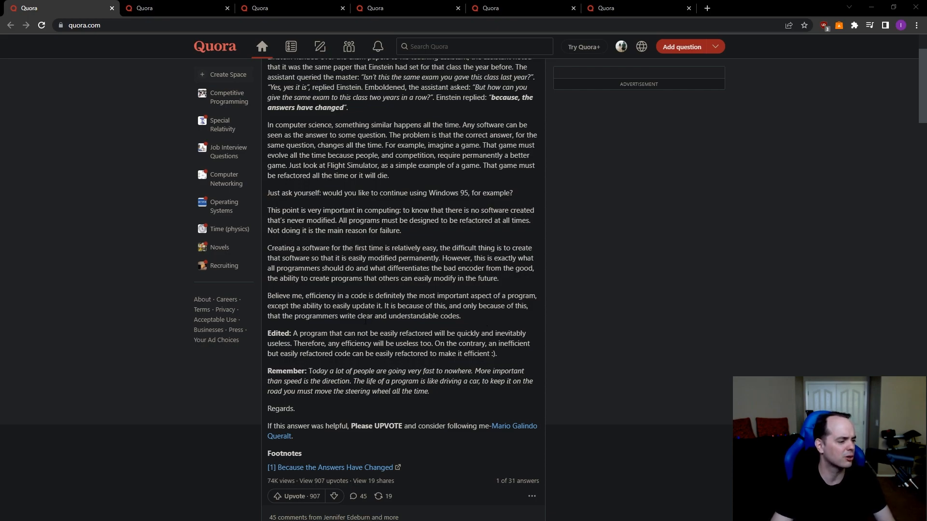
mouse_move(442, 291)
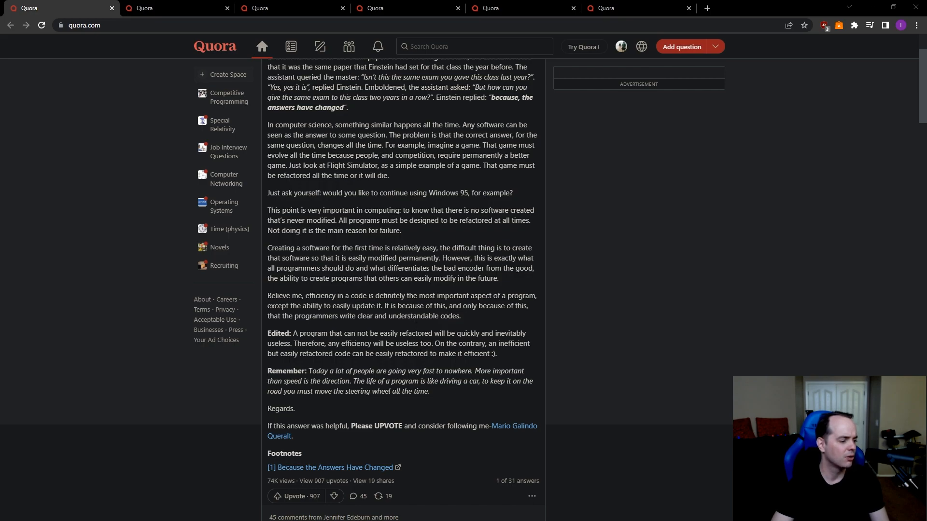
mouse_move(336, 367)
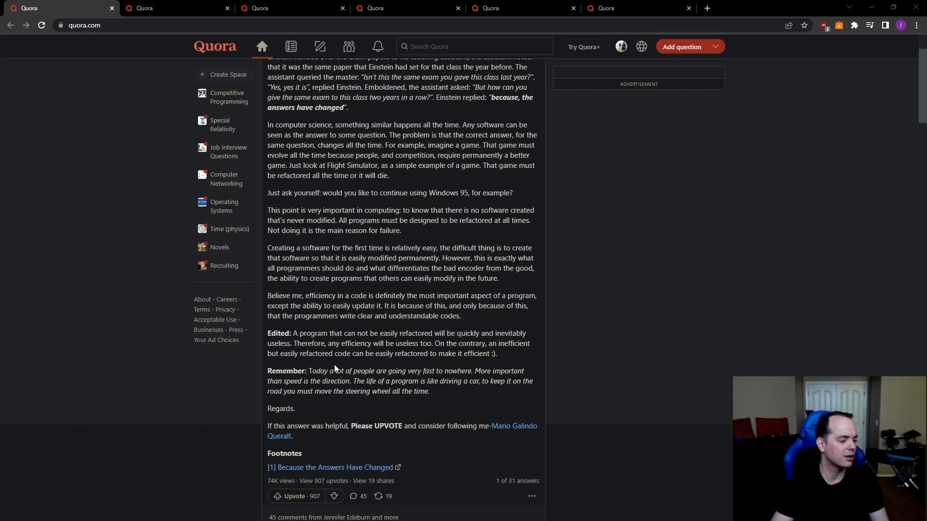
mouse_move(391, 363)
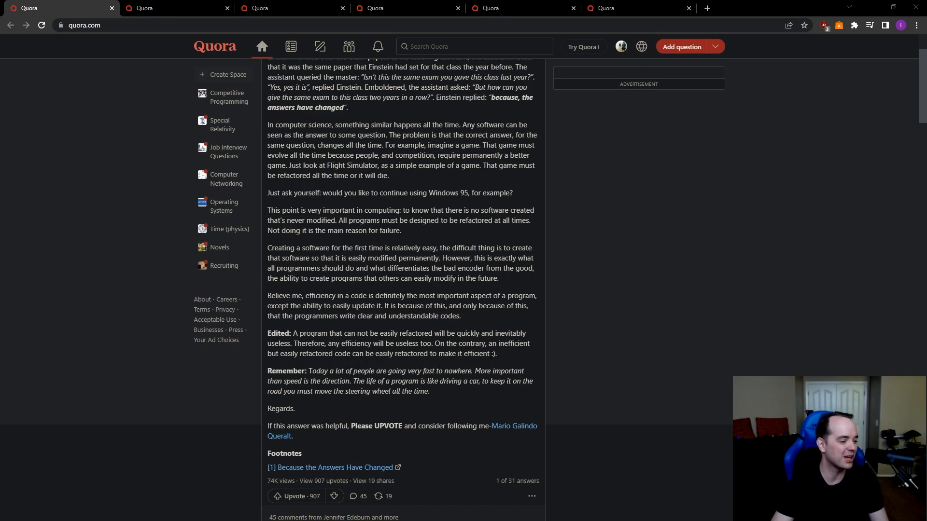
mouse_move(376, 365)
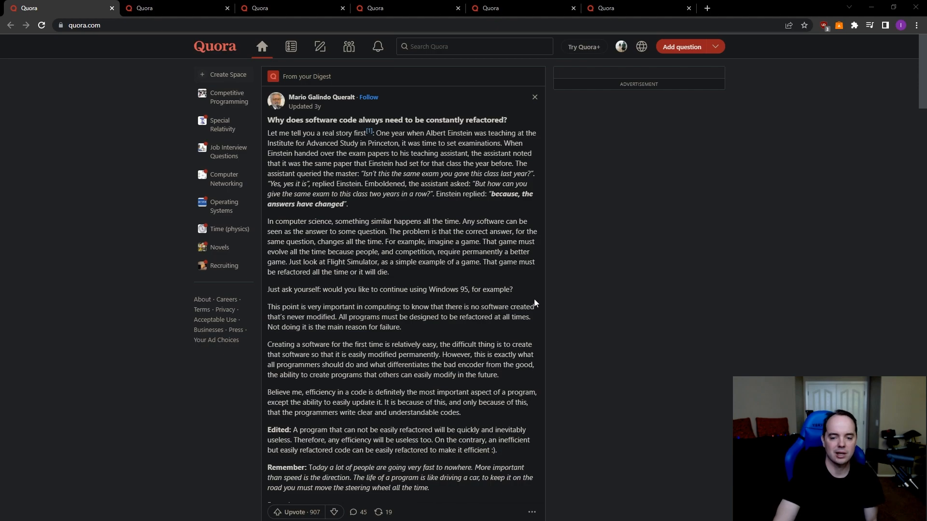
mouse_move(547, 301)
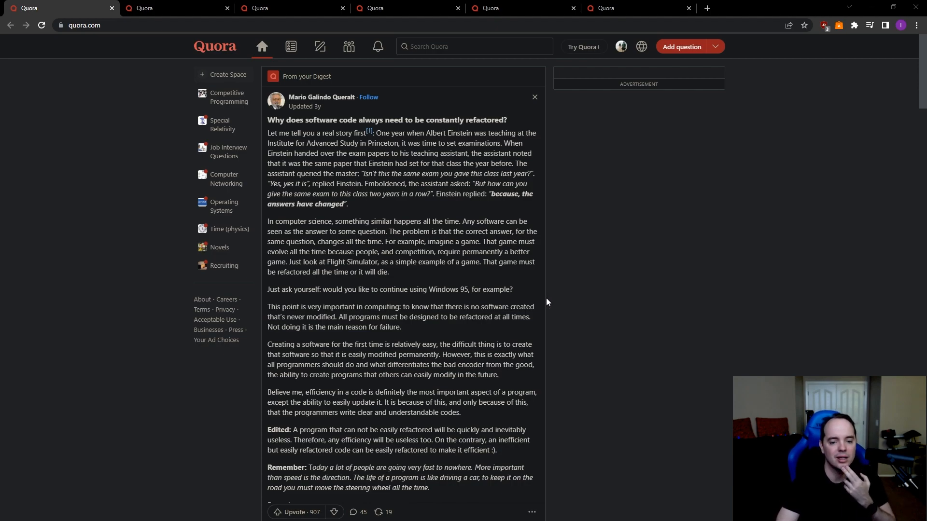
mouse_move(560, 310)
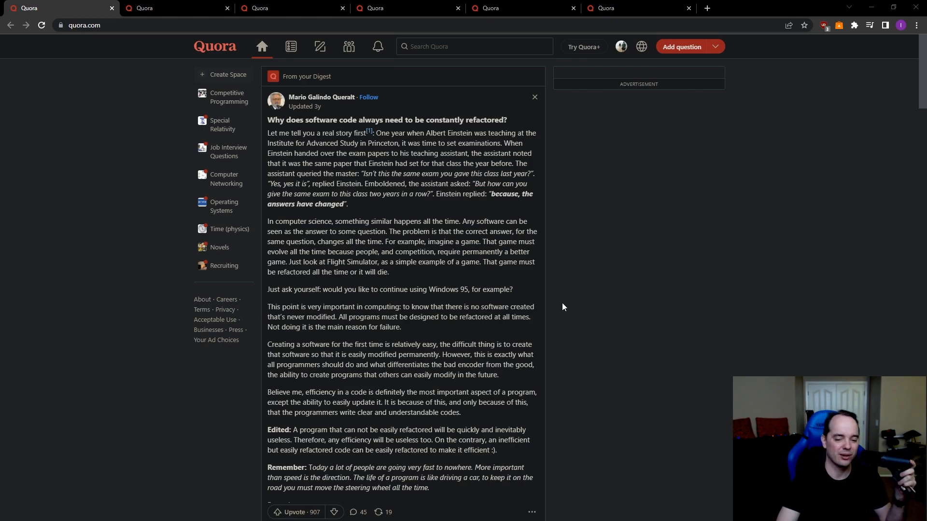
mouse_move(561, 300)
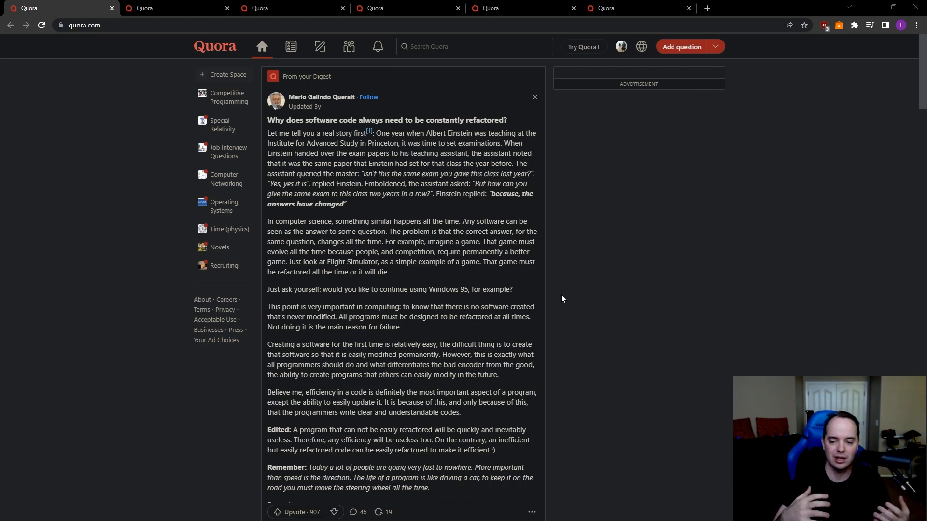